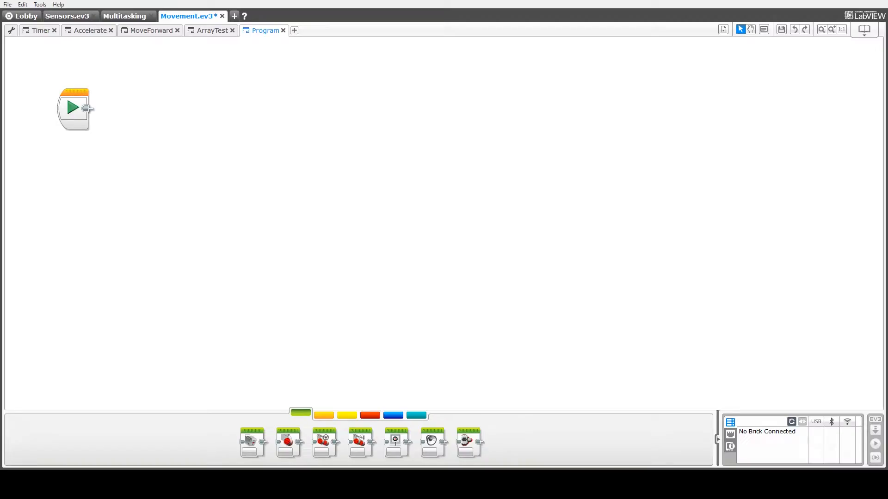
pyautogui.moveTo(643, 58)
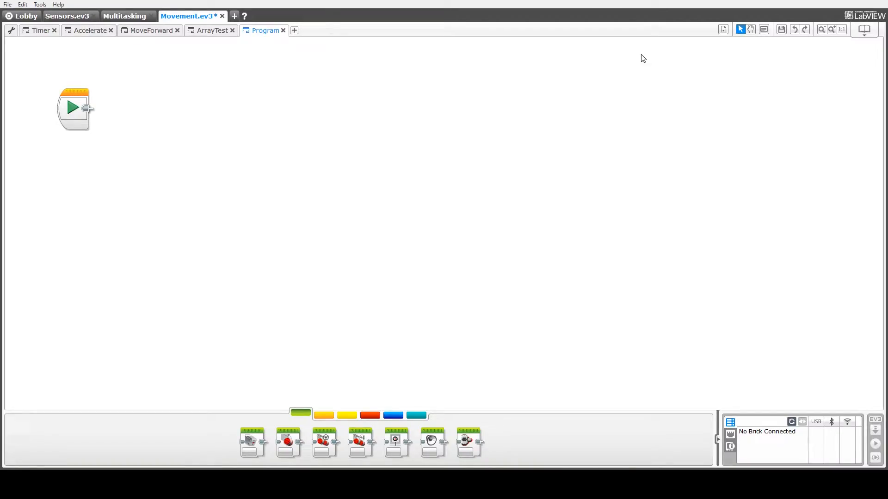
pyautogui.moveTo(324, 441)
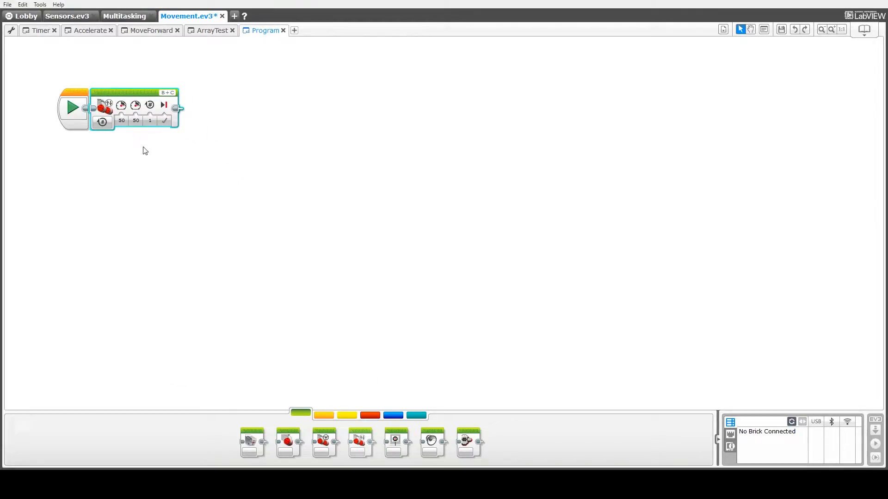
# Set the first Move Tank to On for Rotations: powers 50, 3 rotations
pyautogui.click(102, 122)
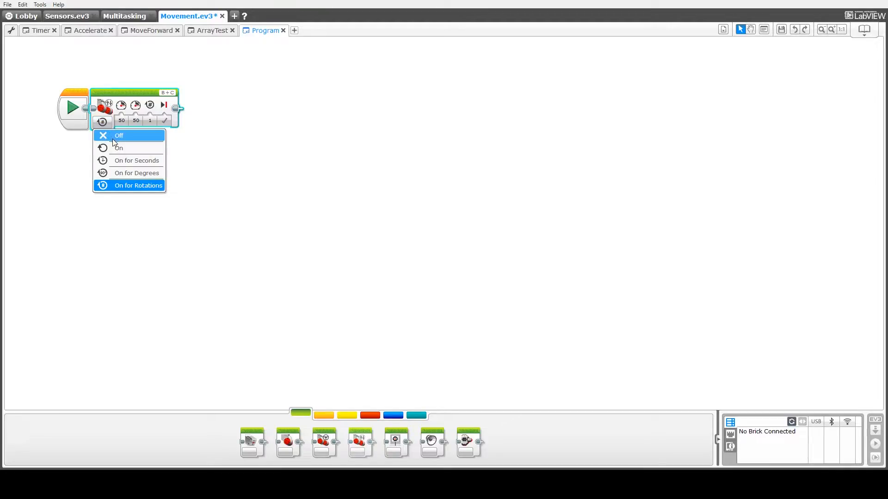
pyautogui.moveTo(131, 189)
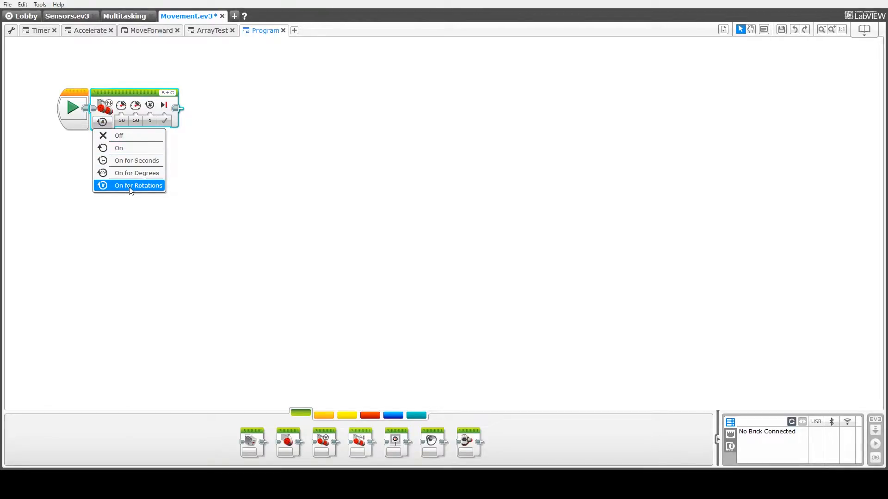
pyautogui.click(138, 185)
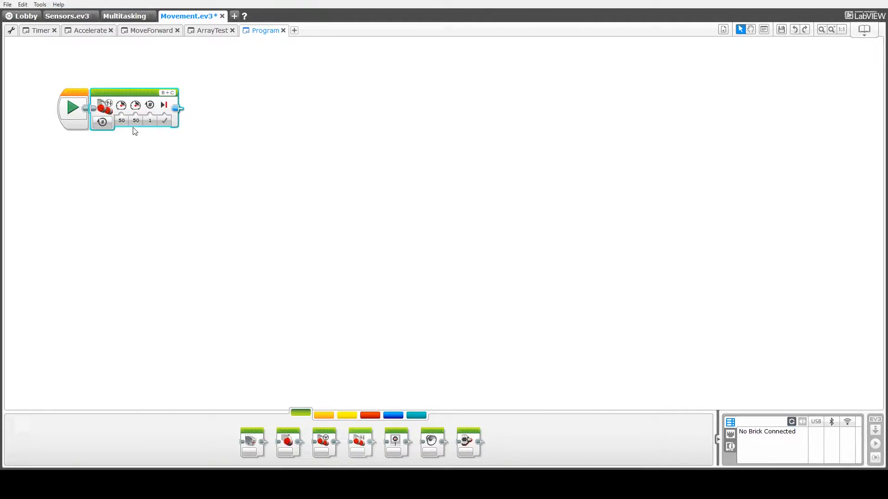
pyautogui.click(121, 120)
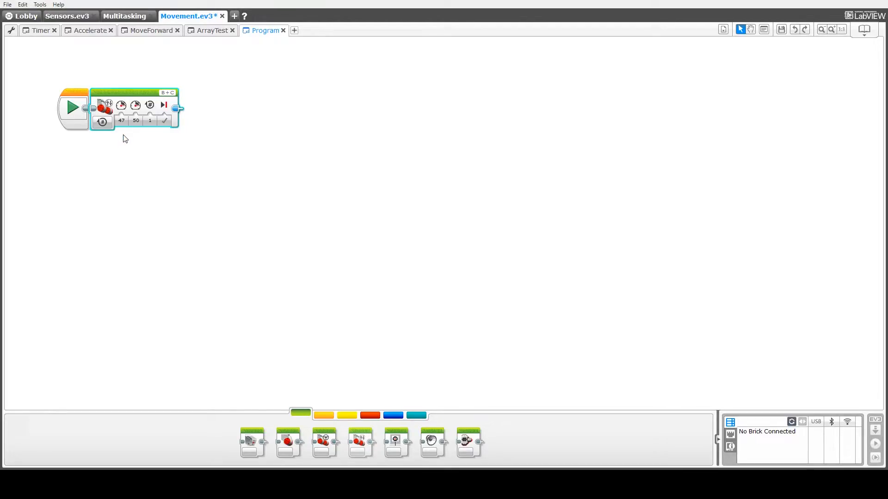
pyautogui.click(122, 120)
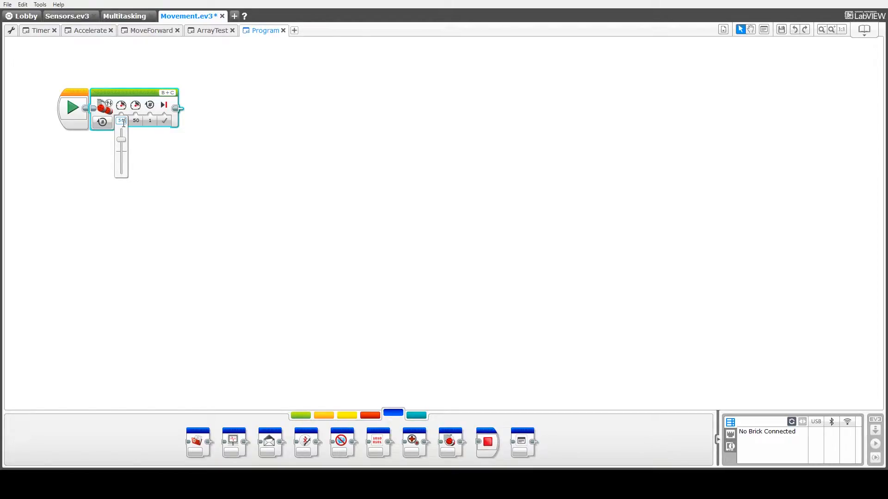
pyautogui.click(149, 121)
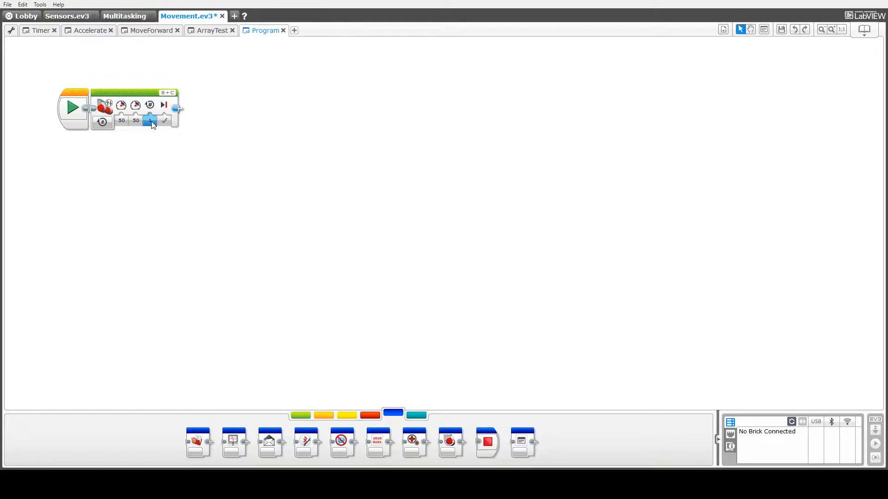
pyautogui.click(150, 120)
pyautogui.write('3')
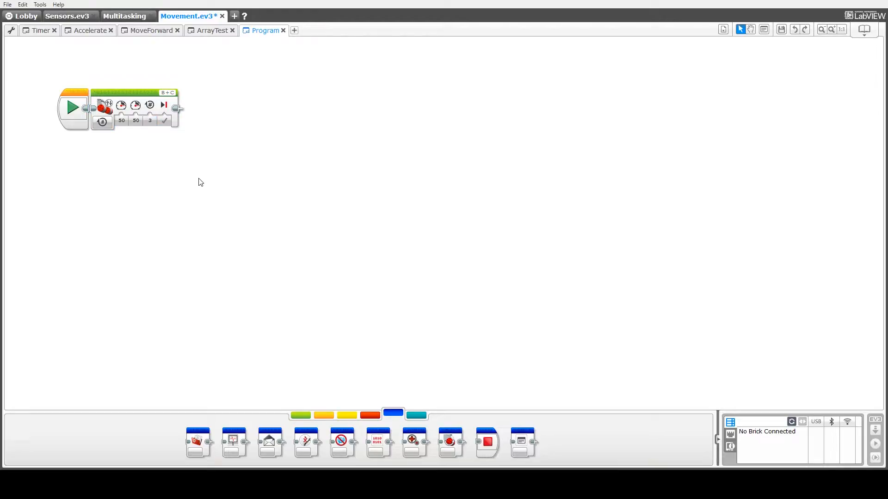
pyautogui.moveTo(333, 306)
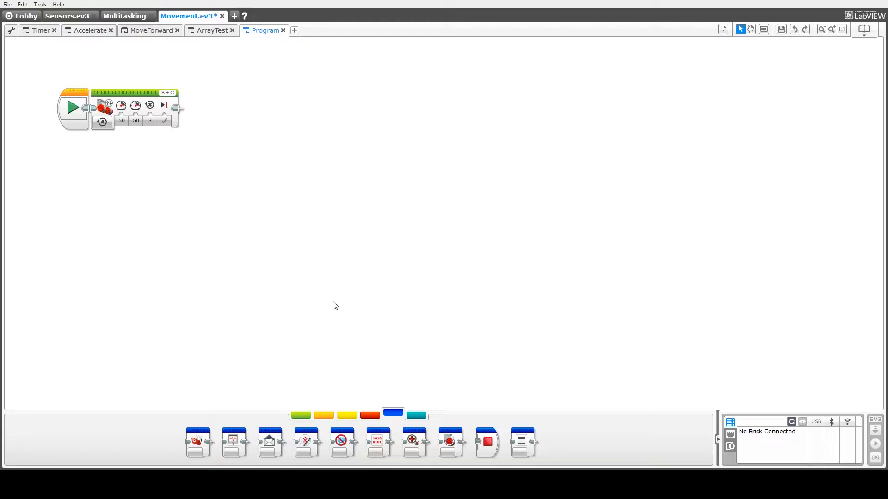
pyautogui.moveTo(442, 414)
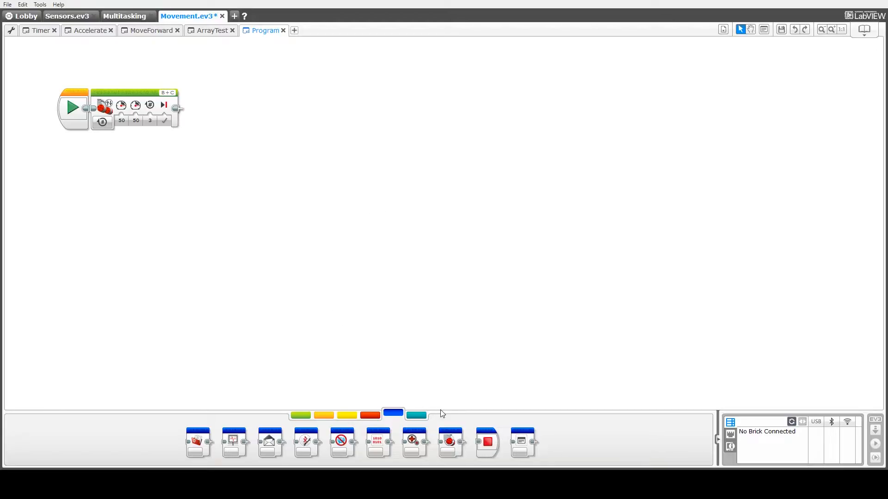
# Insert a Flow Control Wait block between the two Move Tank blocks, timed at 5
pyautogui.click(323, 415)
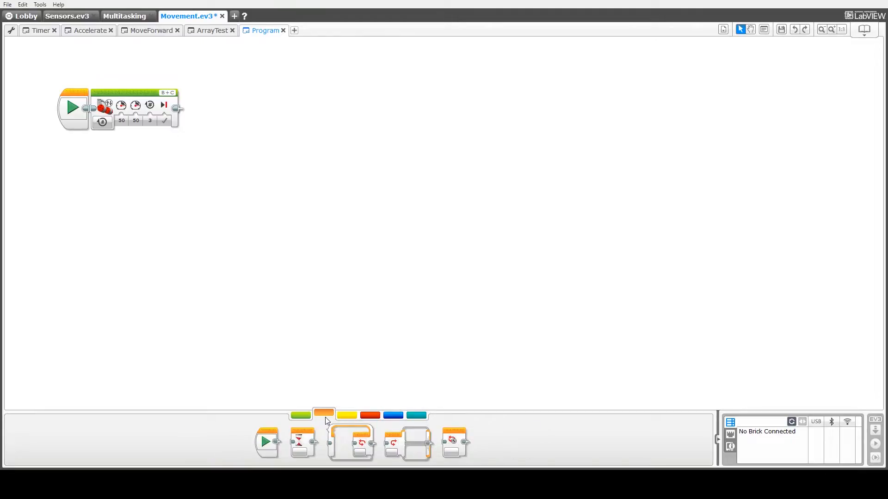
pyautogui.click(300, 415)
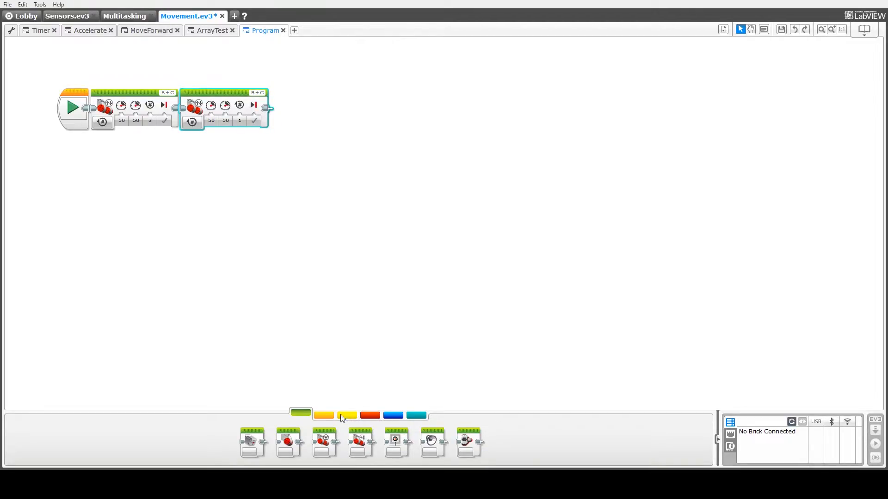
pyautogui.click(324, 415)
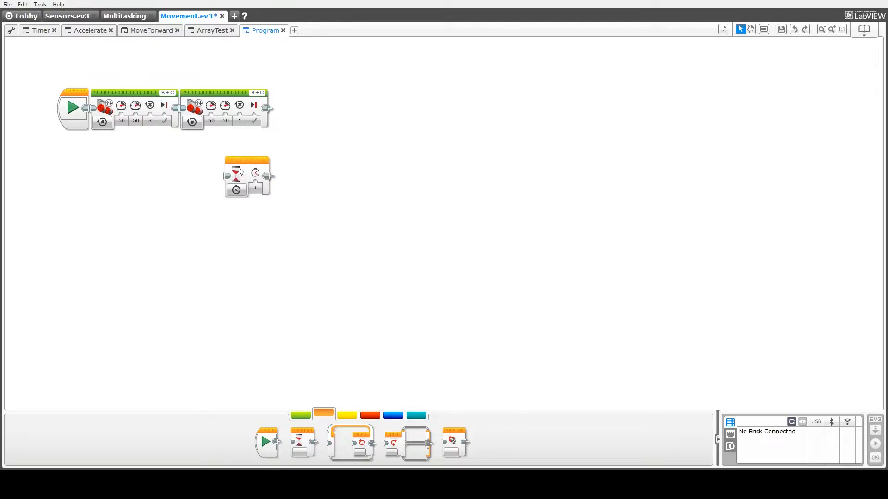
pyautogui.moveTo(248, 175); pyautogui.dragTo(202, 108)
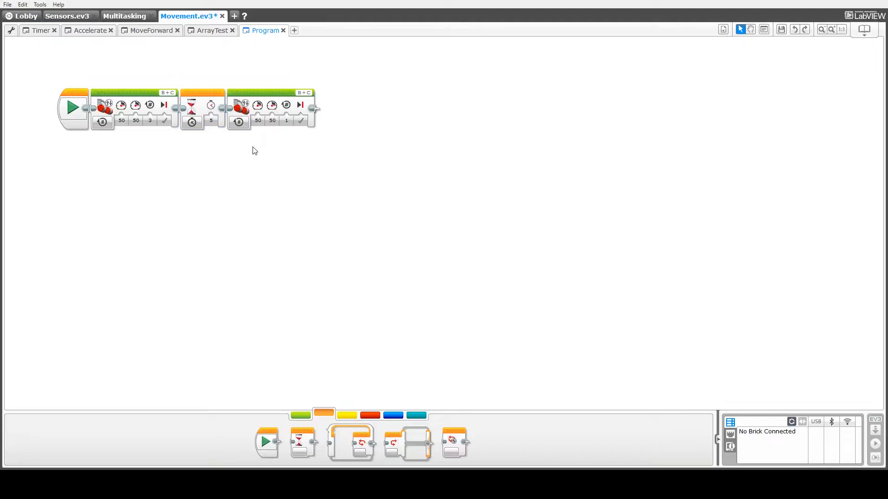
pyautogui.click(272, 121)
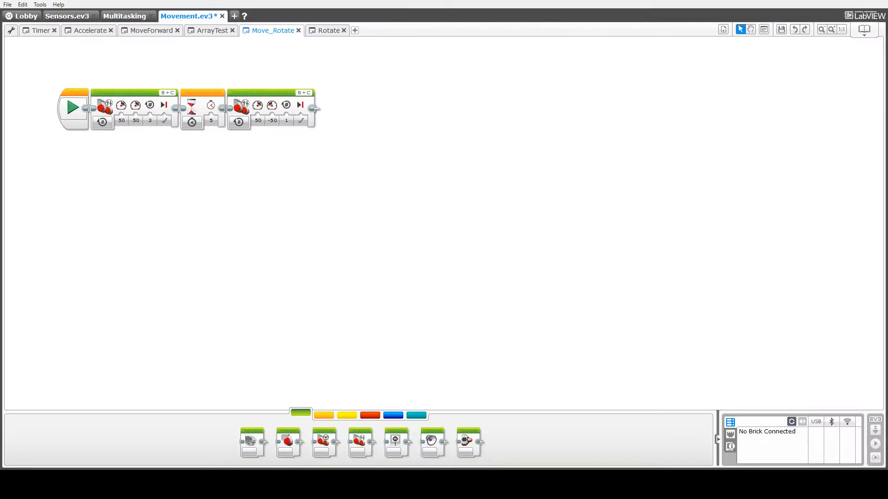
pyautogui.moveTo(763, 57)
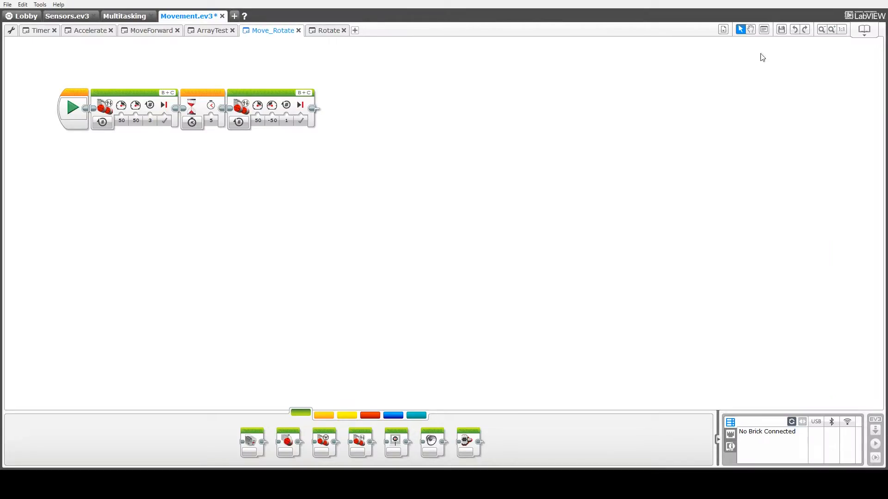
pyautogui.moveTo(146, 130)
pyautogui.write('4.55')
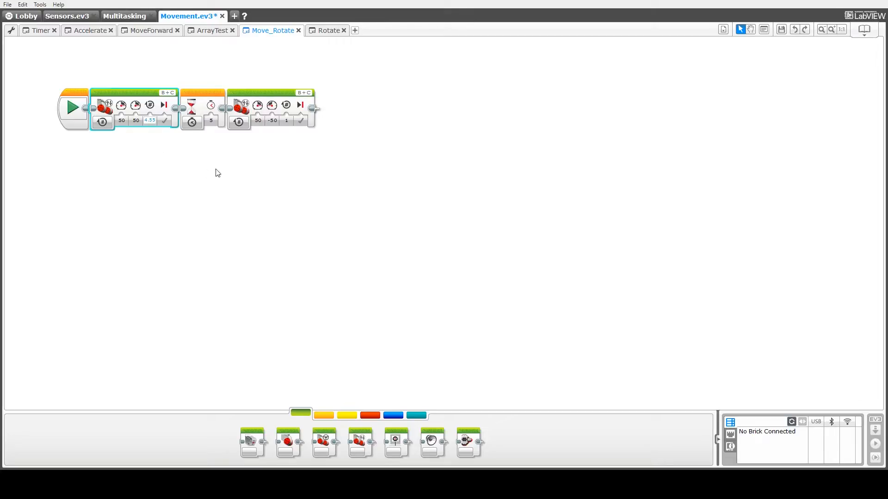
pyautogui.moveTo(238, 122)
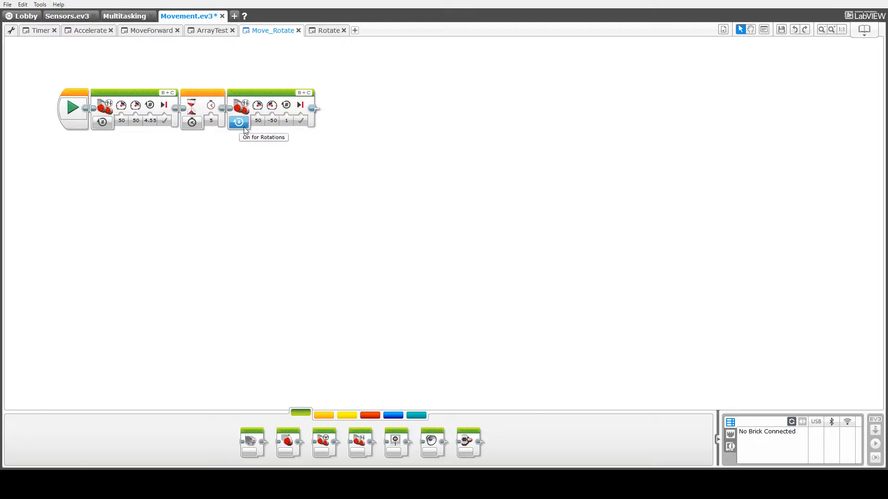
# Switch the 50/-50 turning move to On for Rotations with 1.25 rotations
pyautogui.click(286, 120)
pyautogui.write('.25')
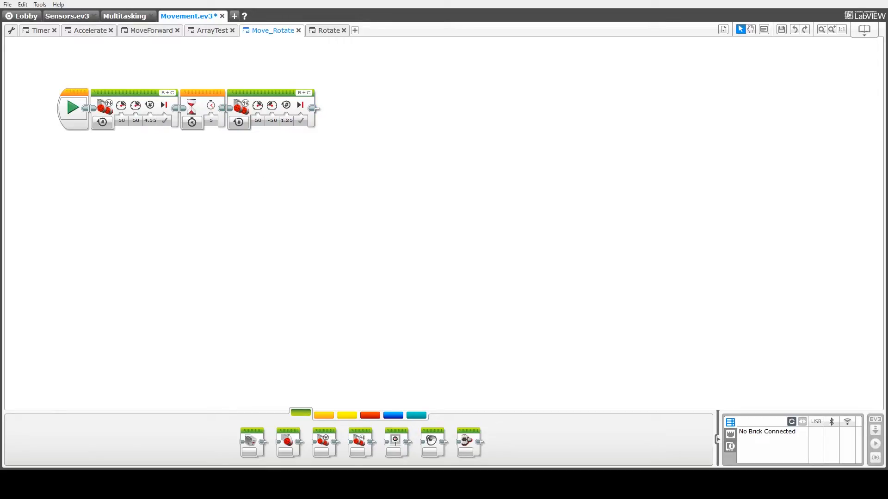
pyautogui.click(323, 415)
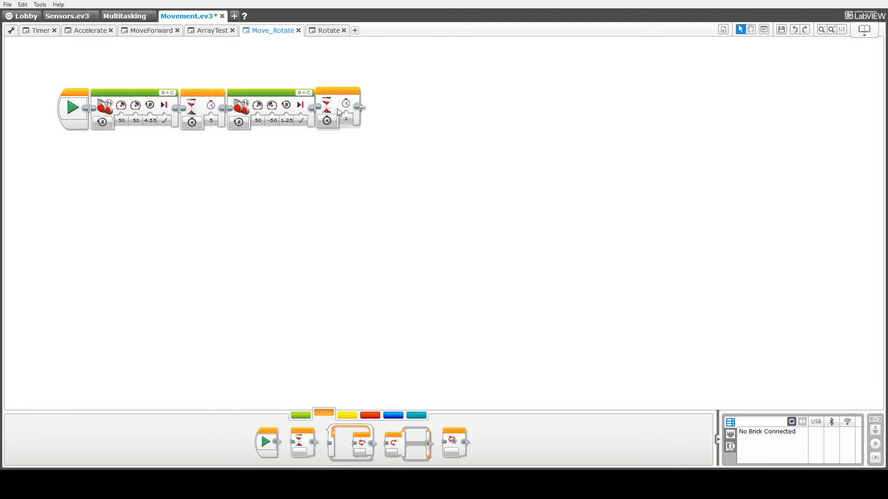
# Add a 1-second Wait after the turn, then a Move Tank set to 4.55 rotations
pyautogui.click(338, 108)
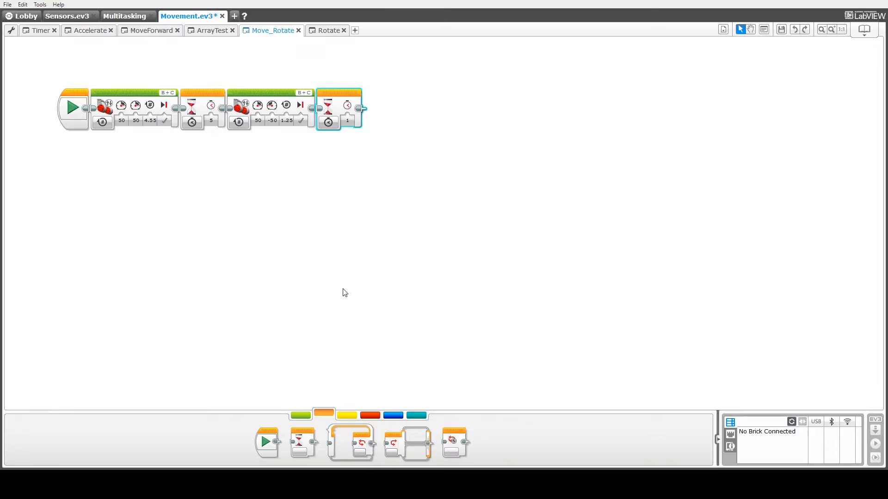
pyautogui.moveTo(345, 422)
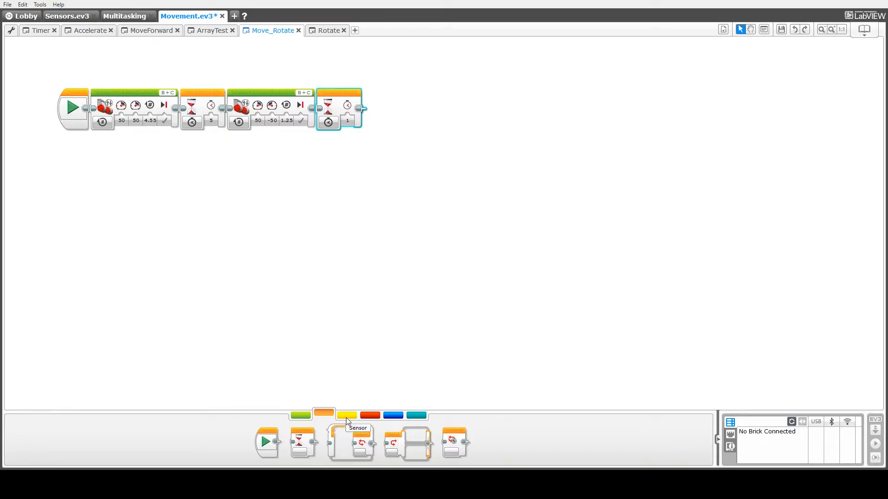
pyautogui.click(299, 416)
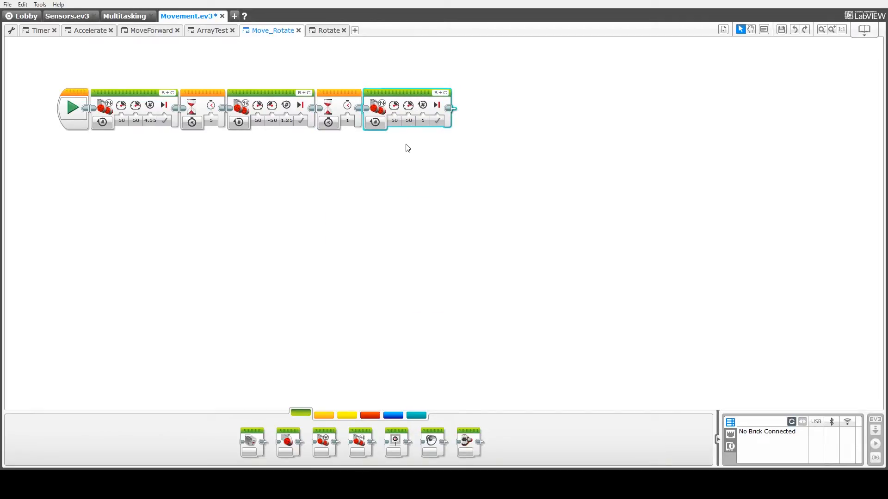
pyautogui.click(422, 121)
pyautogui.write('4.55')
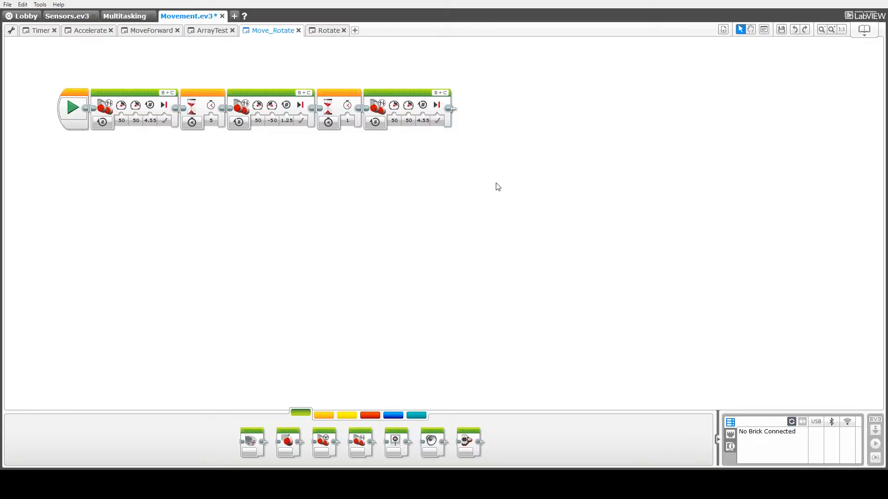
pyautogui.moveTo(460, 151)
pyautogui.write('Move_Square')
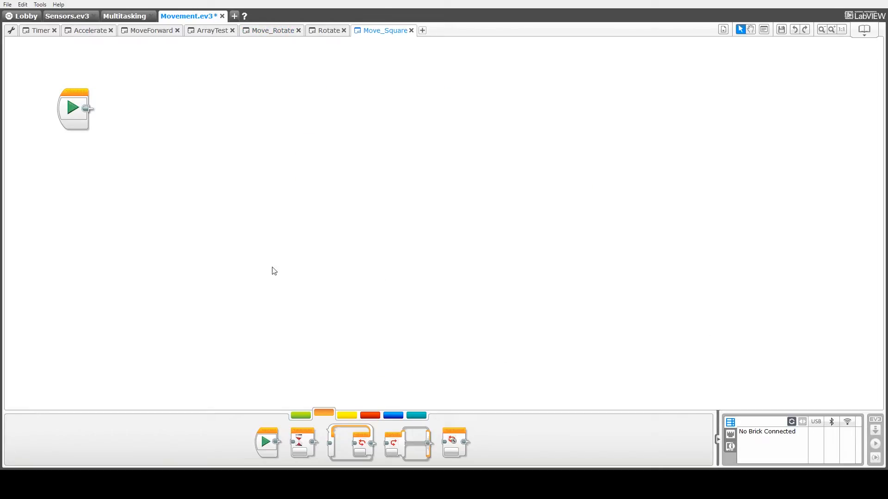
pyautogui.moveTo(331, 402)
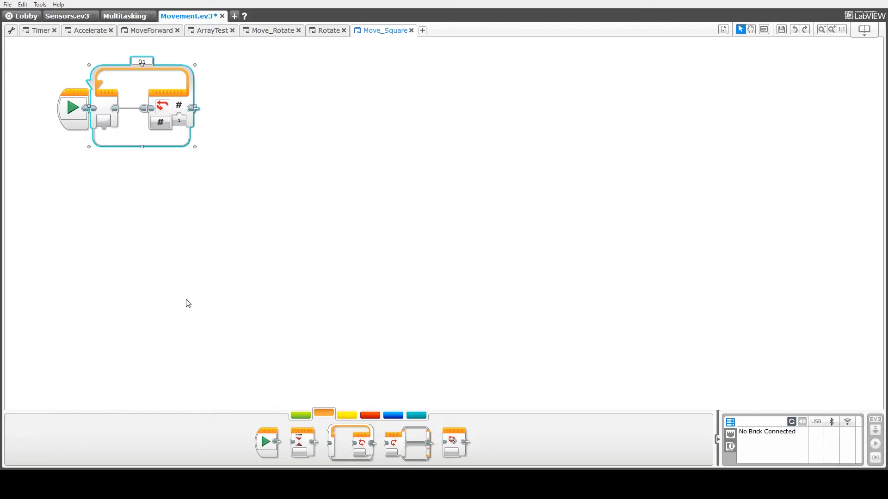
# Set the Loop block after Start to Count mode with a repeat count of 4
pyautogui.click(179, 121)
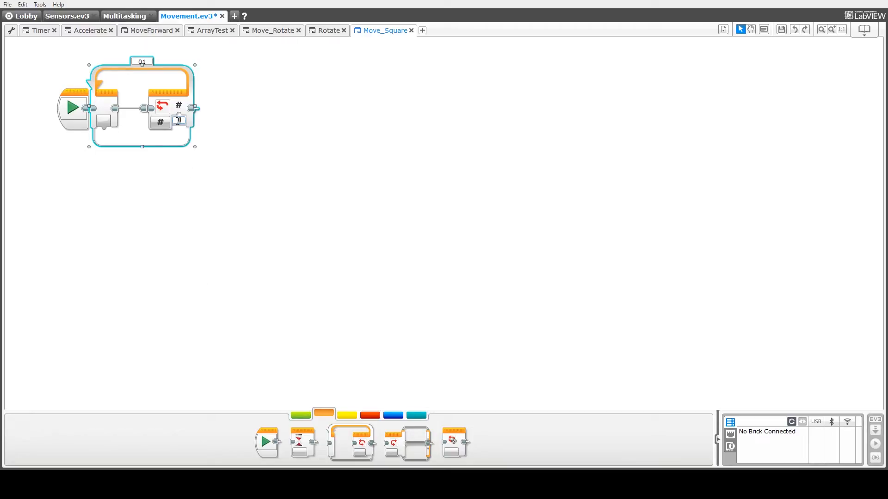
pyautogui.click(277, 284)
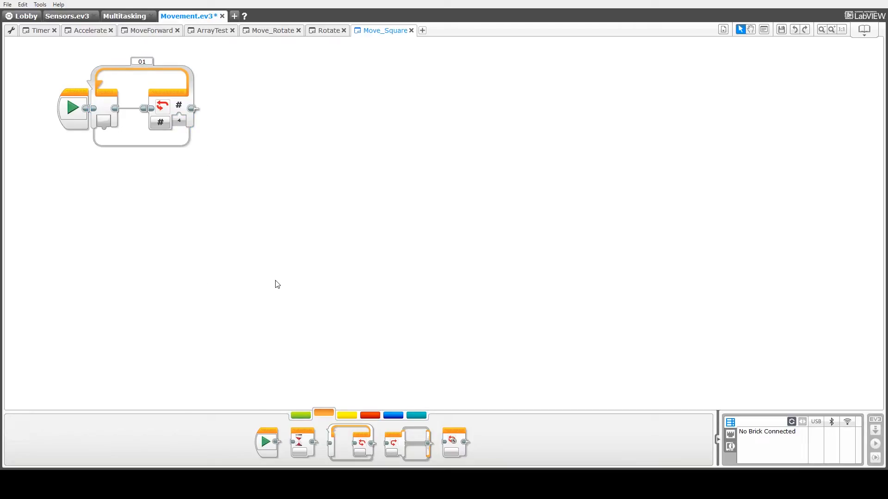
pyautogui.click(299, 414)
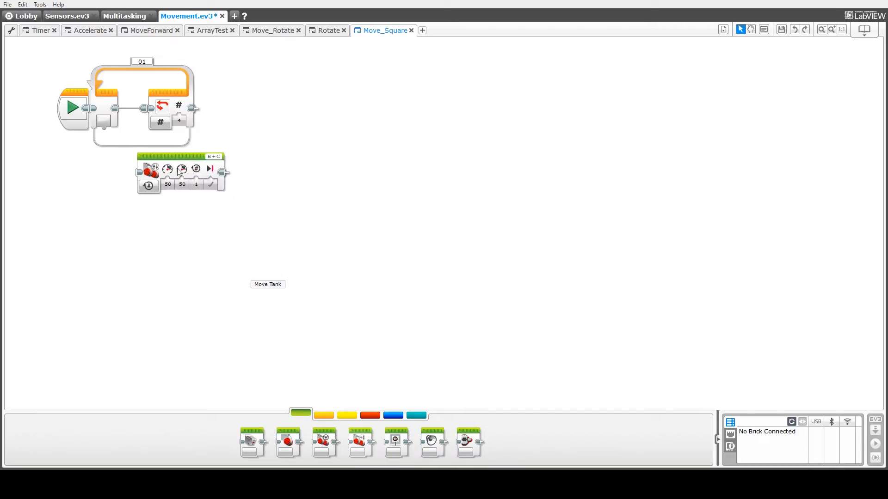
# Place a 3-rotation Move Tank inside the loop, followed by a Wait block
pyautogui.moveTo(181, 173); pyautogui.dragTo(165, 108)
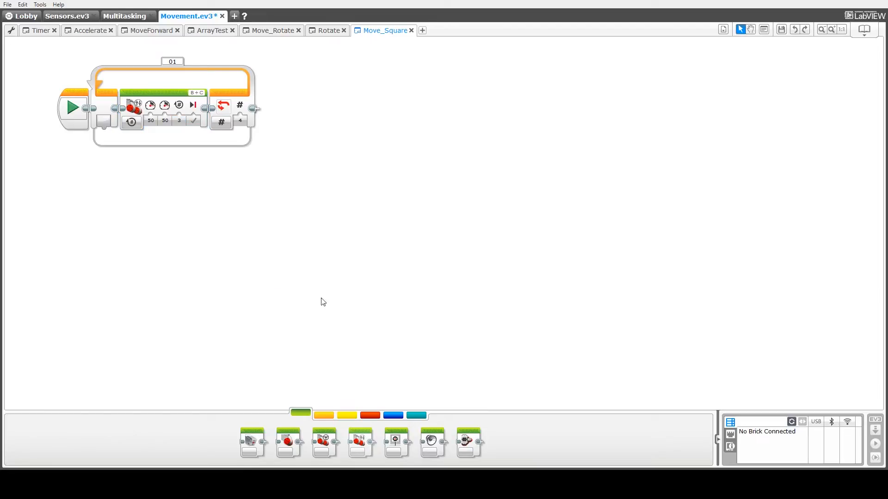
pyautogui.click(323, 415)
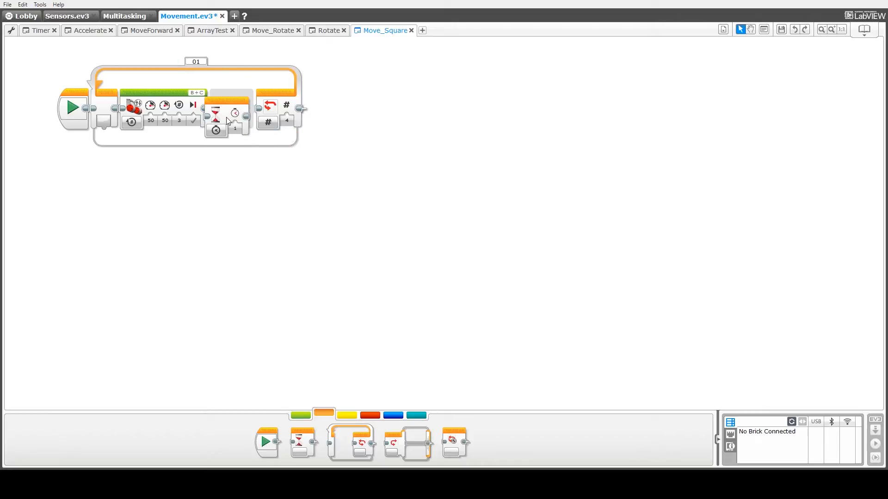
pyautogui.click(225, 114)
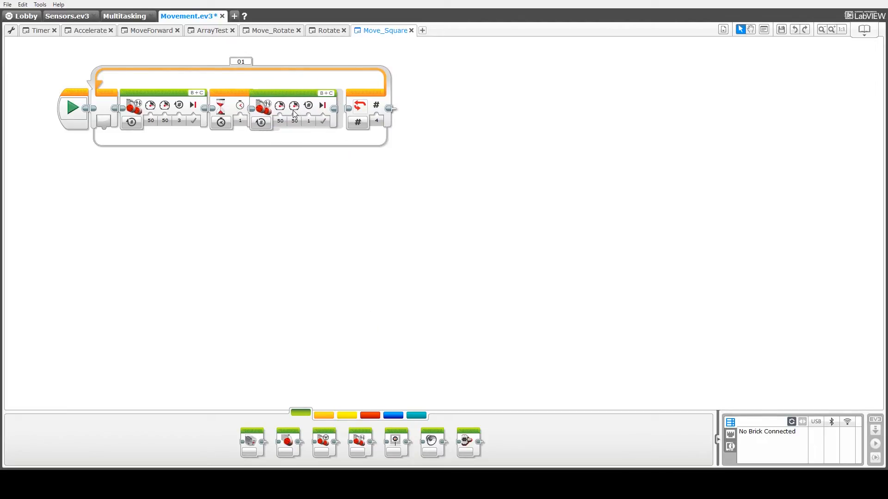
# Set the second Move Tank in the loop to 0.66 rotations
pyautogui.click(295, 105)
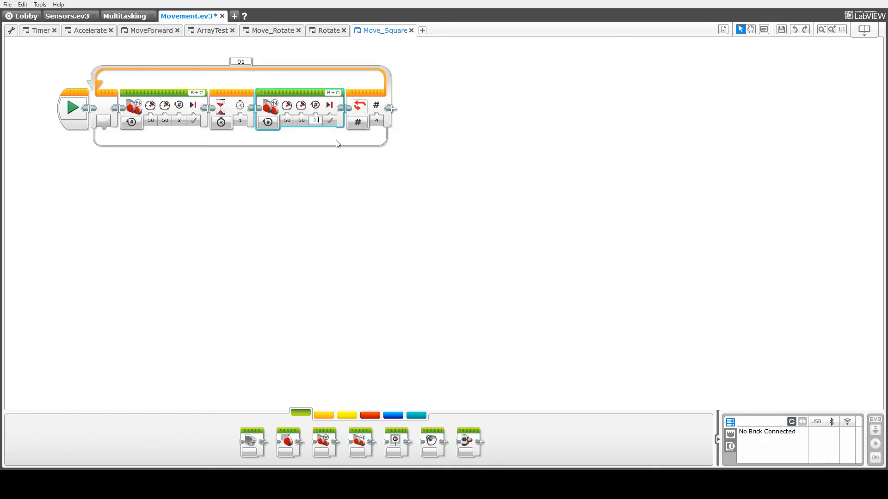
pyautogui.write('0.66')
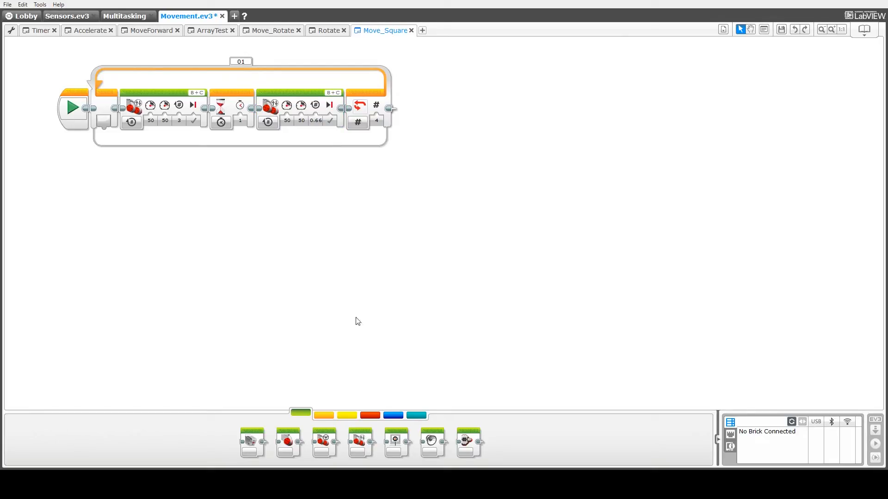
pyautogui.click(323, 415)
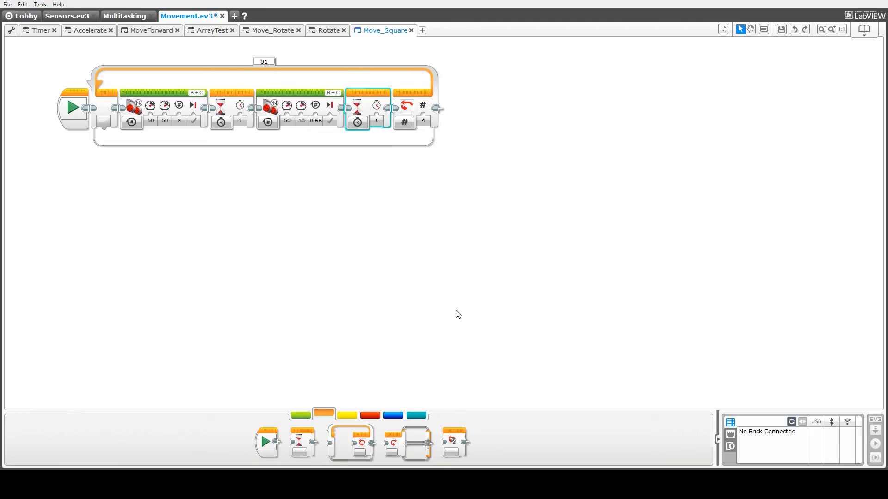
pyautogui.moveTo(364, 278)
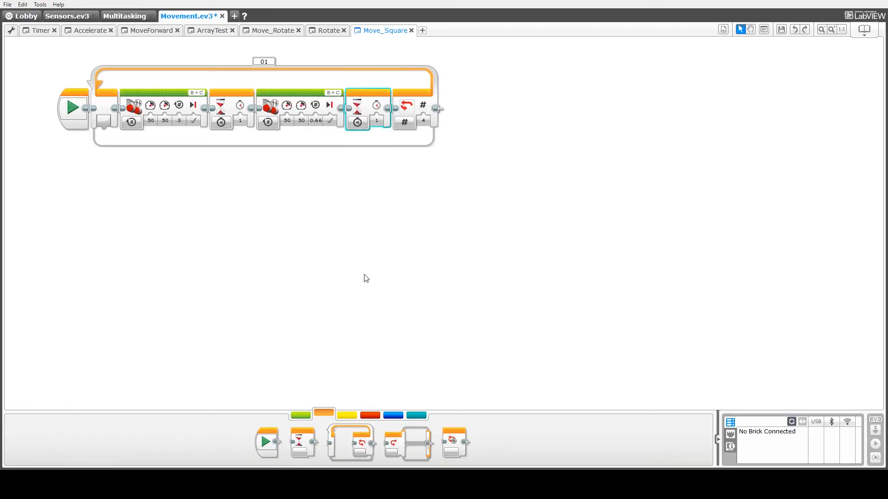